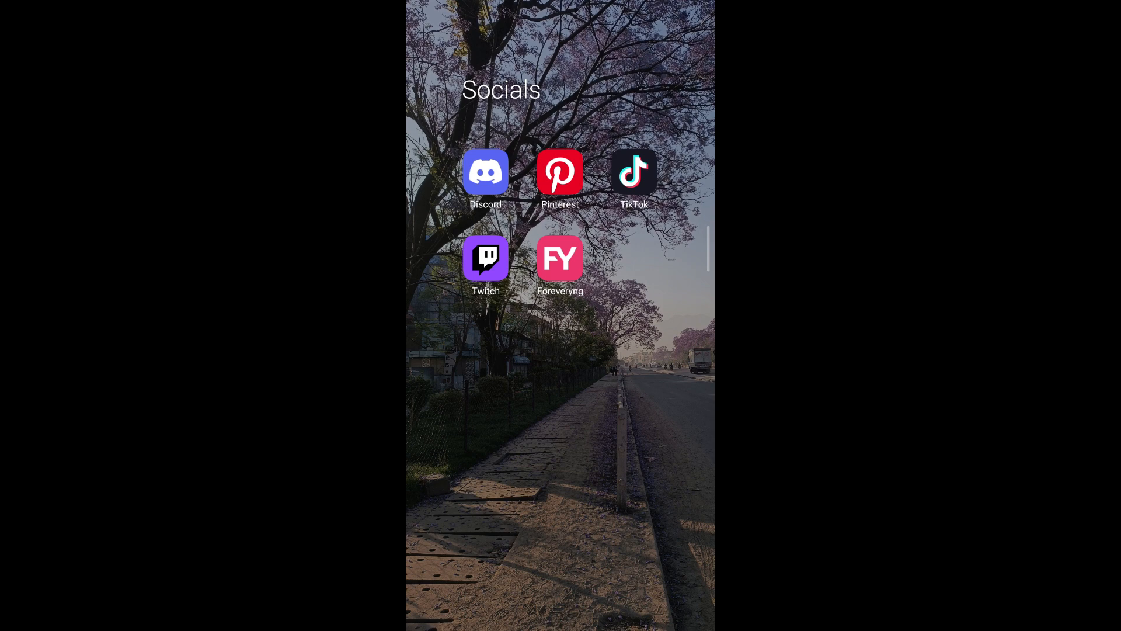
- Launch TikTok from the home screen's Socials folder; its For You feed stays black
left_click(633, 172)
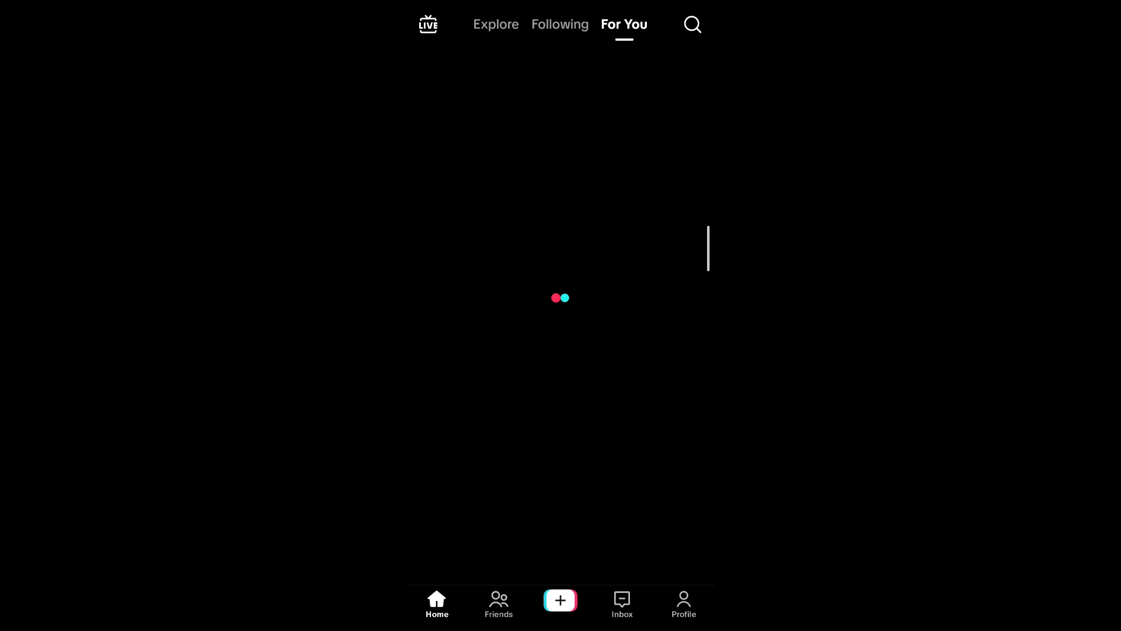
- Leave TikTok and show its shortcut menu with app info, clear cache and uninstall
scroll("down", 3)
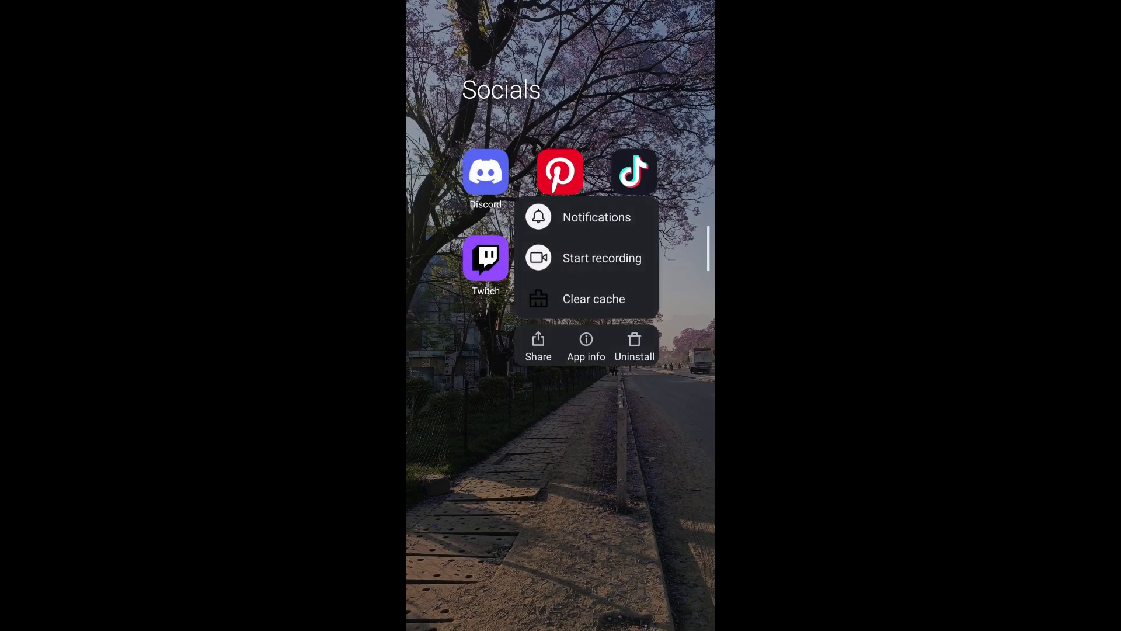
- Clear only TikTok's cache from its App info storage page, dropping it to 0 B
left_click(586, 345)
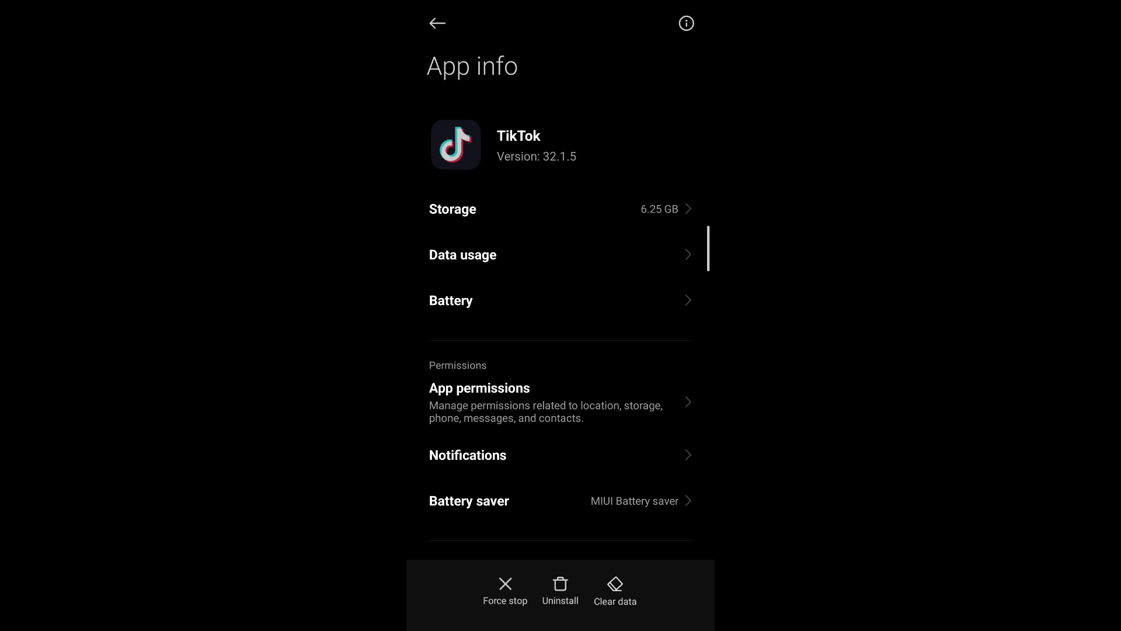
left_click(505, 590)
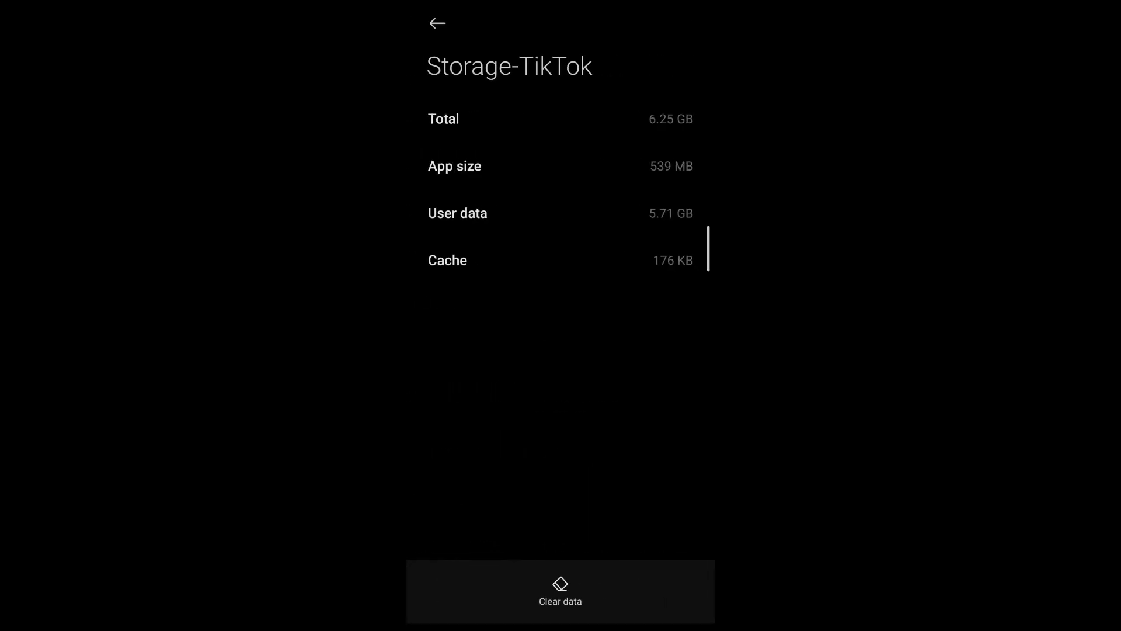
left_click(560, 590)
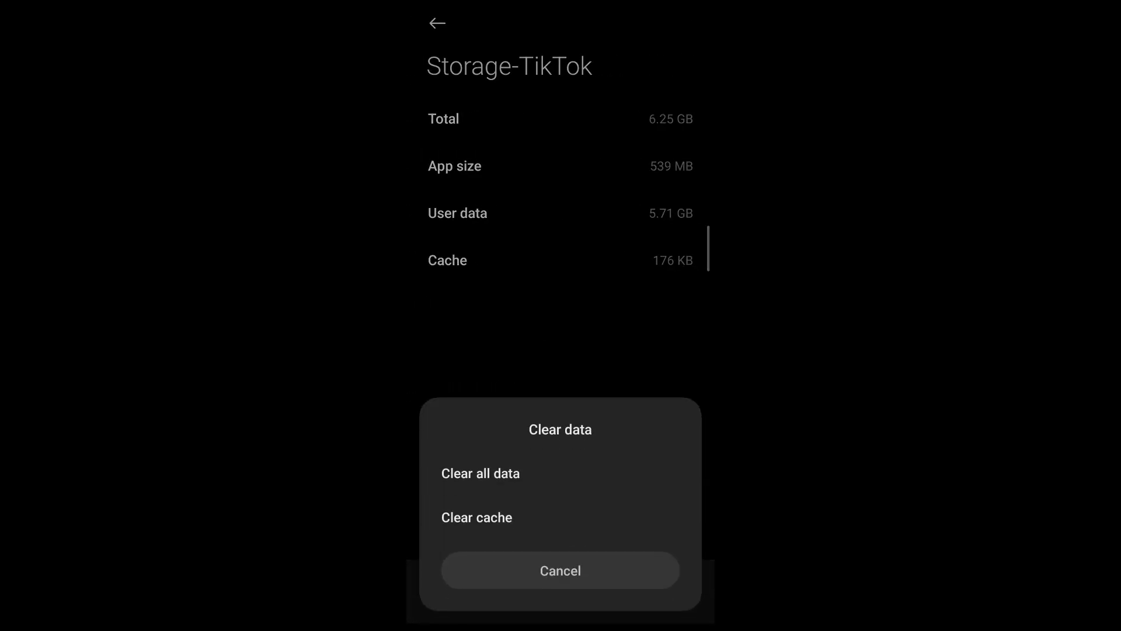
left_click(475, 517)
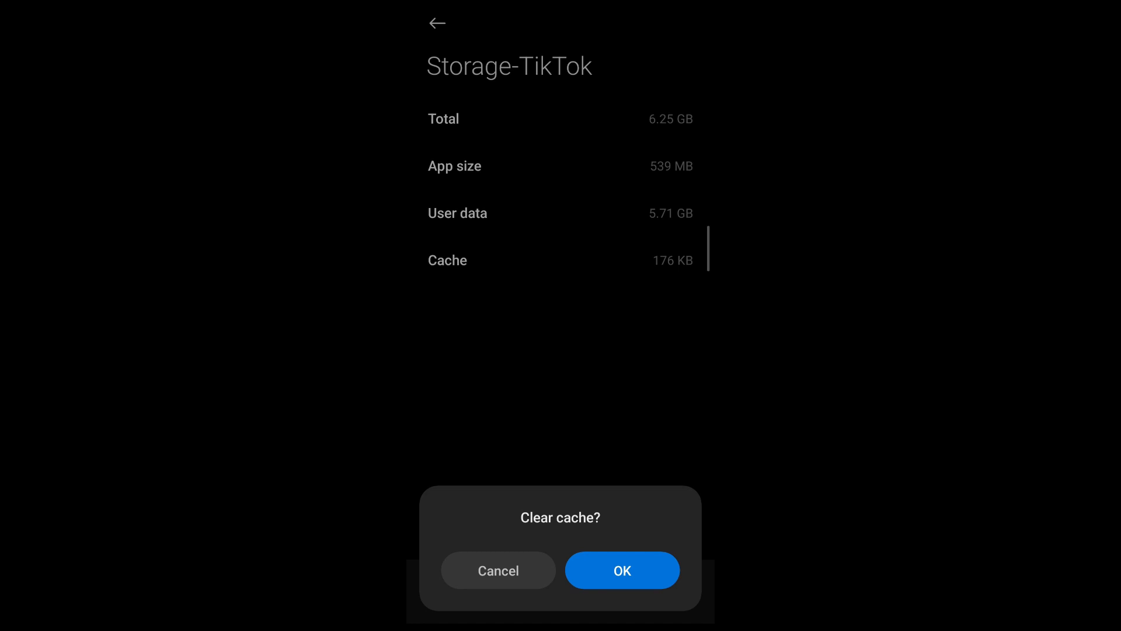
left_click(620, 570)
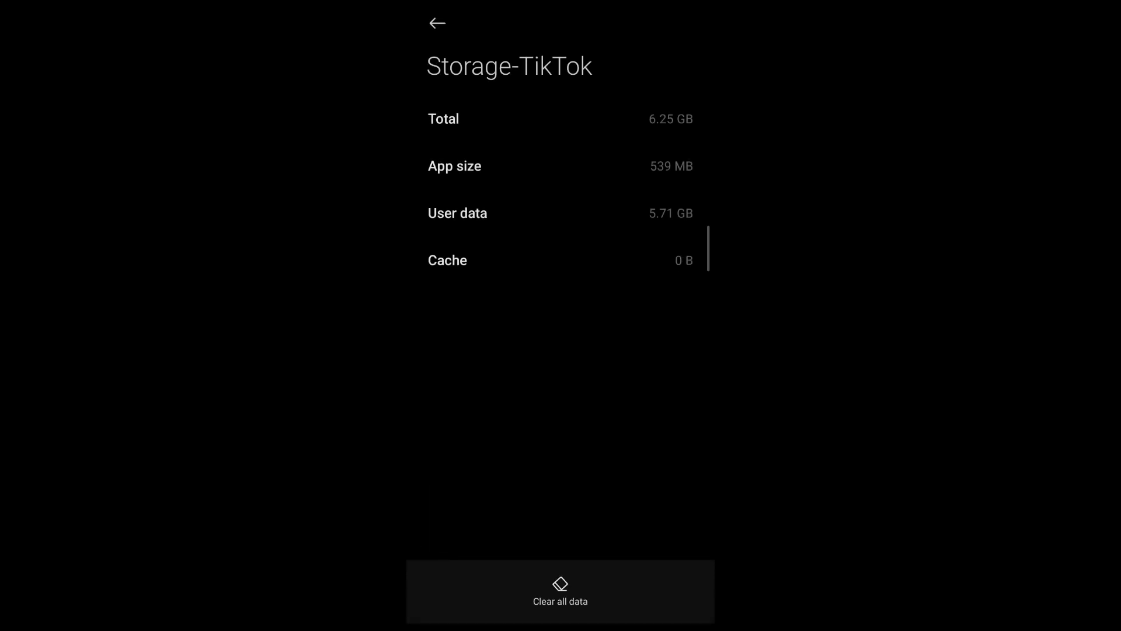
left_click(436, 23)
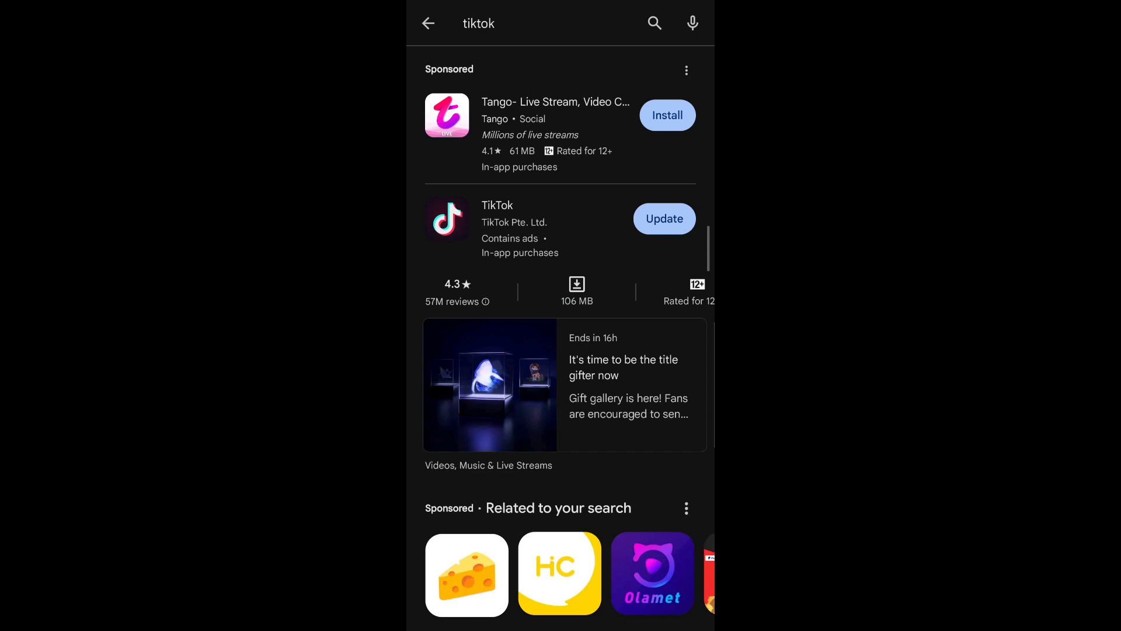
- Update TikTok from the Play Store results and open its store listing
left_click(663, 219)
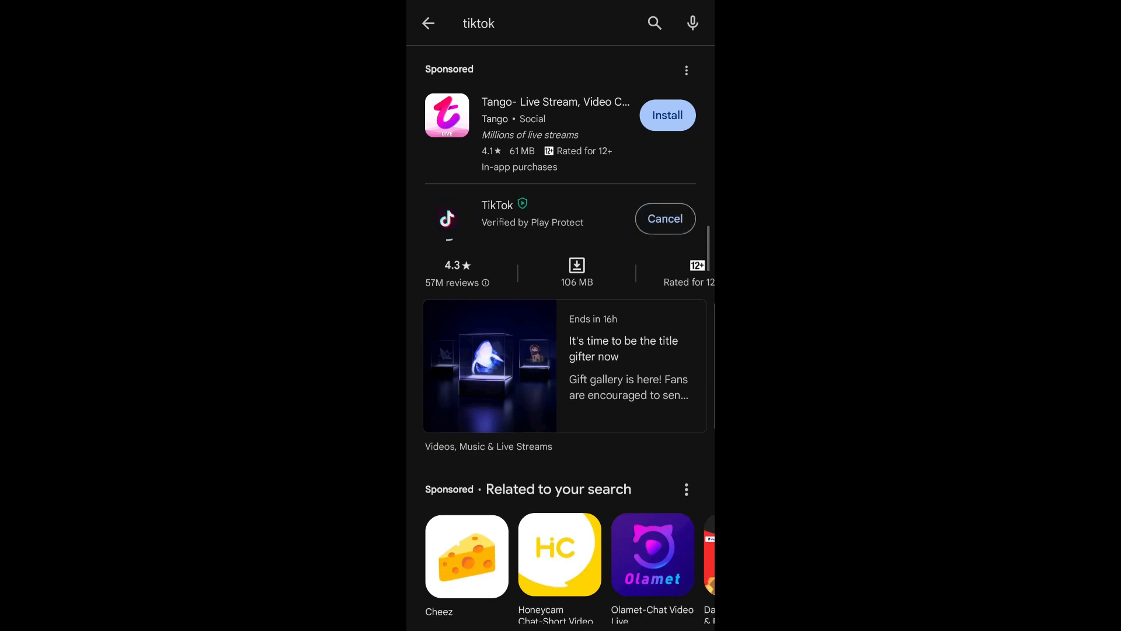
left_click(497, 213)
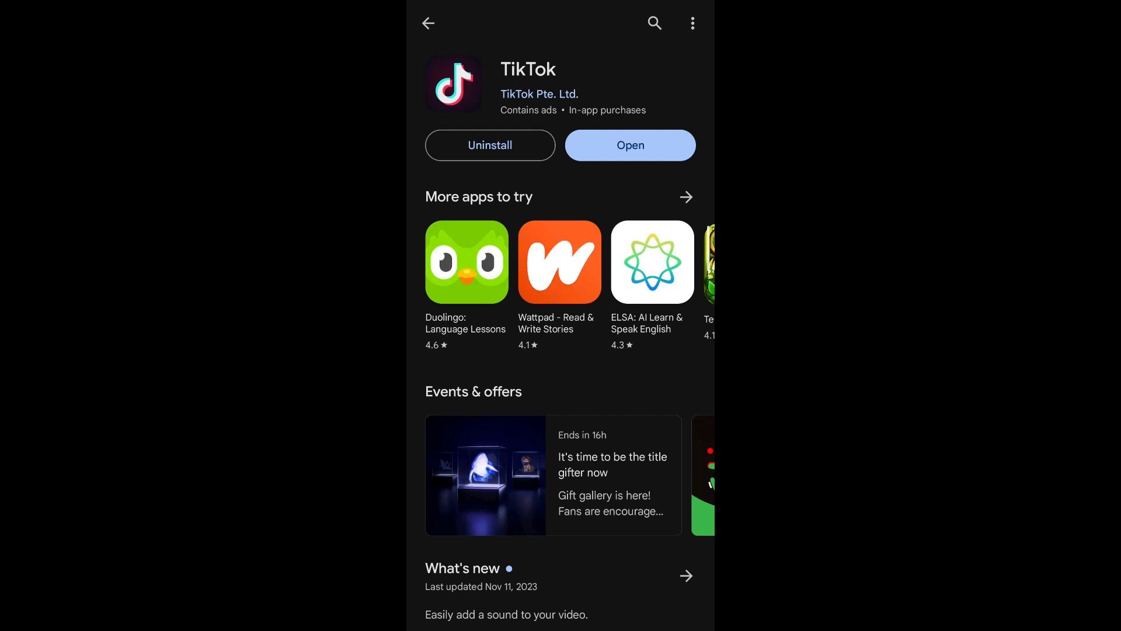
- Launch the updated TikTok, swipe through For You videos, then go back home
left_click(630, 145)
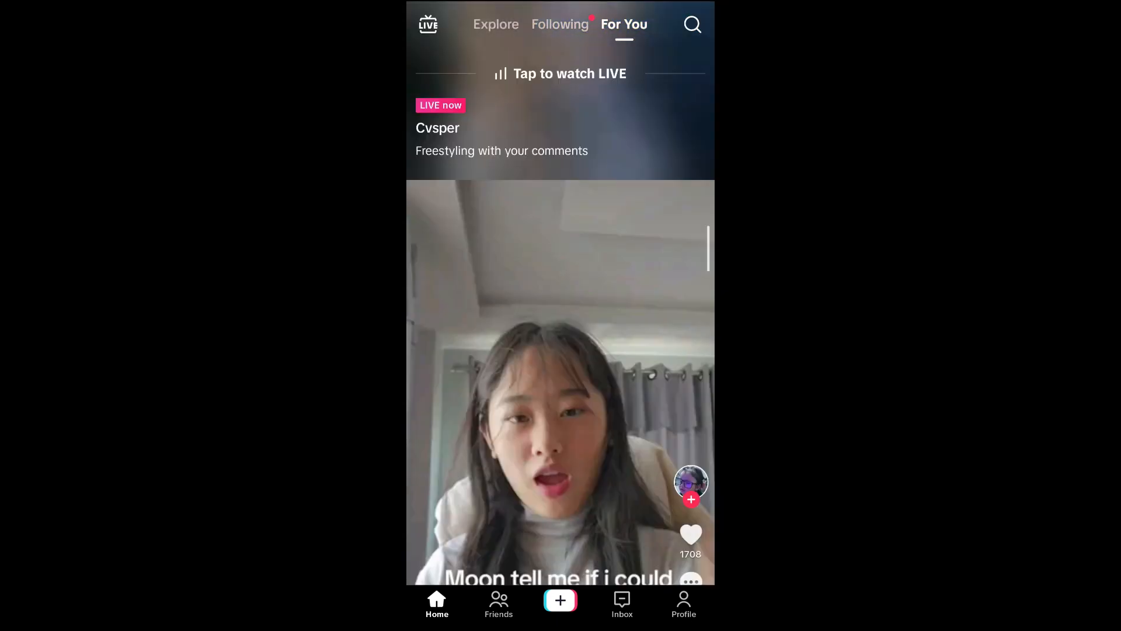
scroll("up", 3)
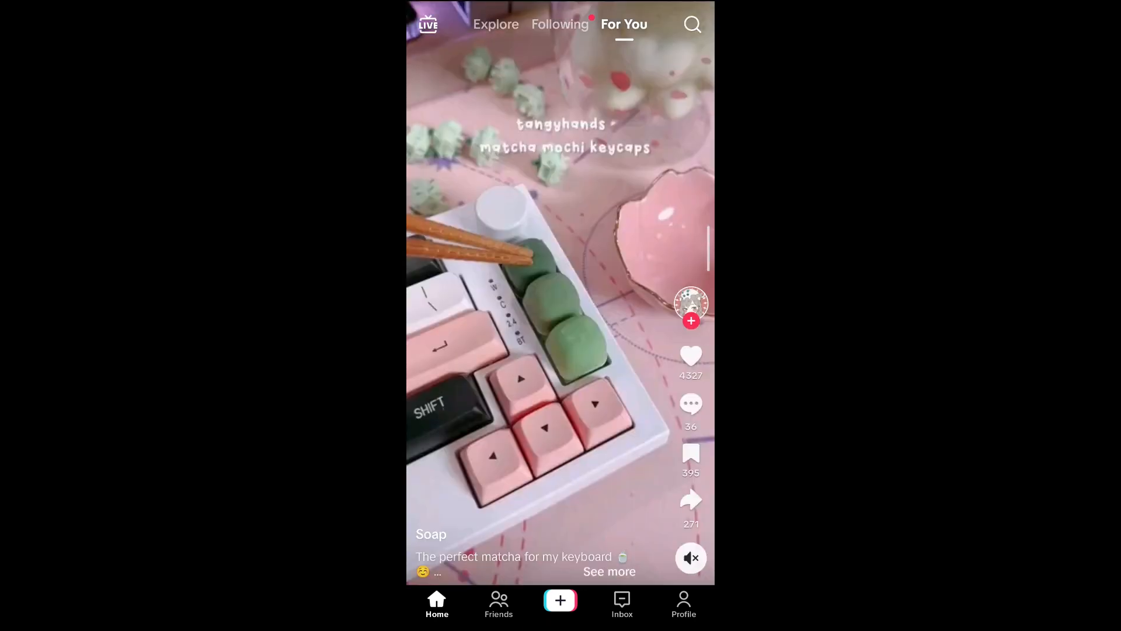
scroll("up", 3)
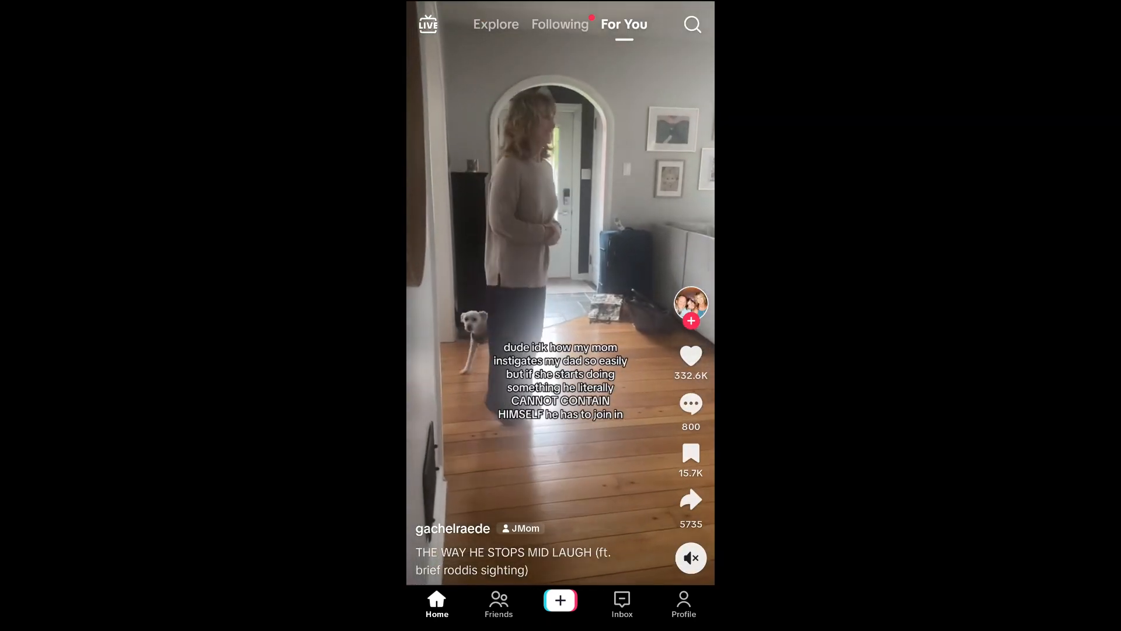
key("home")
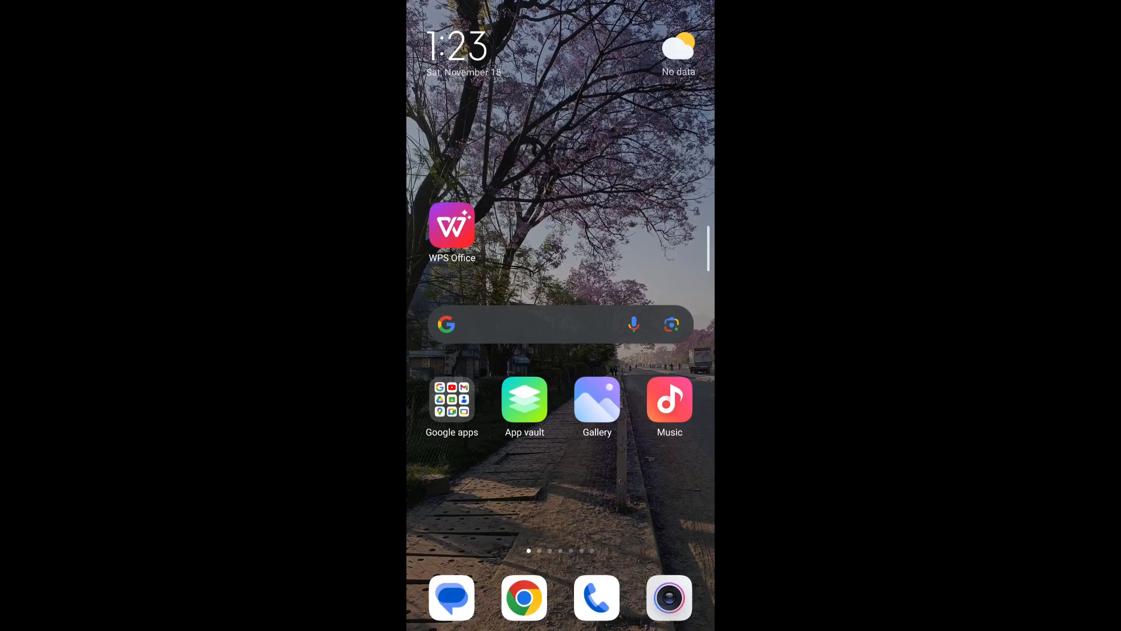
scroll("left", 3)
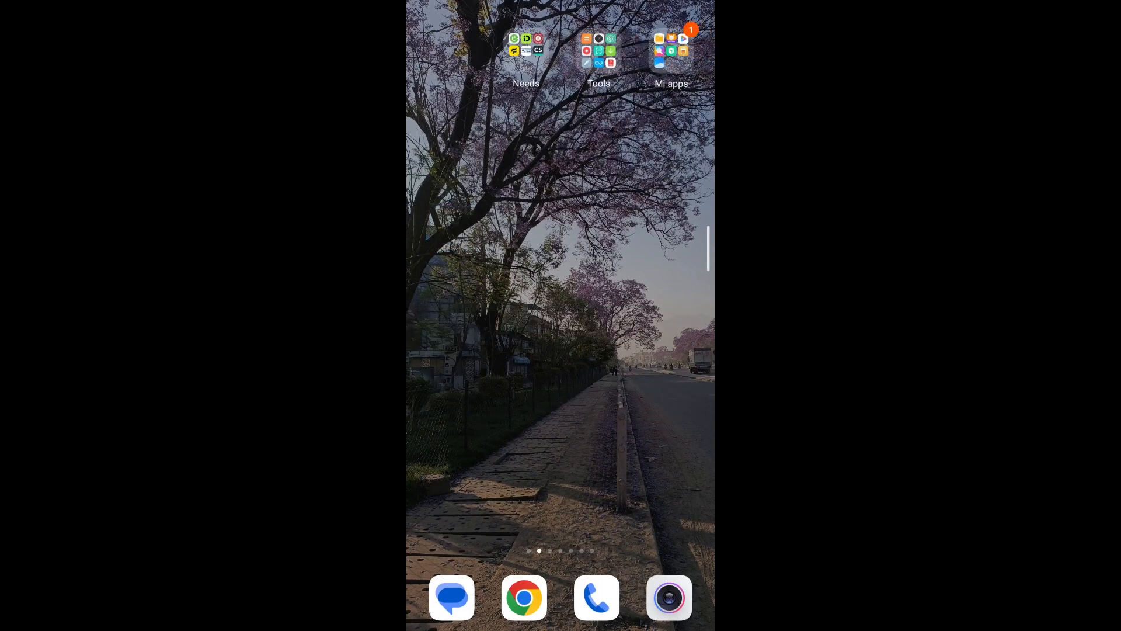